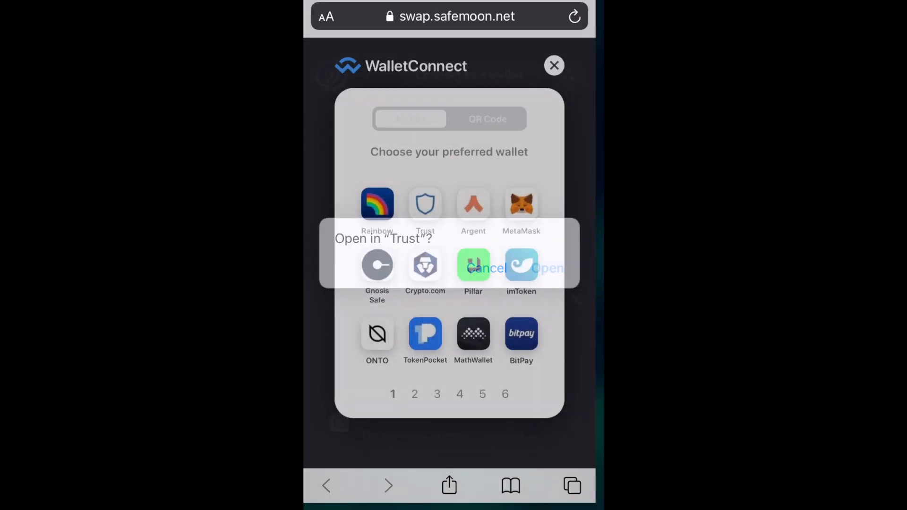
Step: Connect the Trust Wallet Main Wallet to swap.safemoon.net via the WalletConnect prompt
click(547, 268)
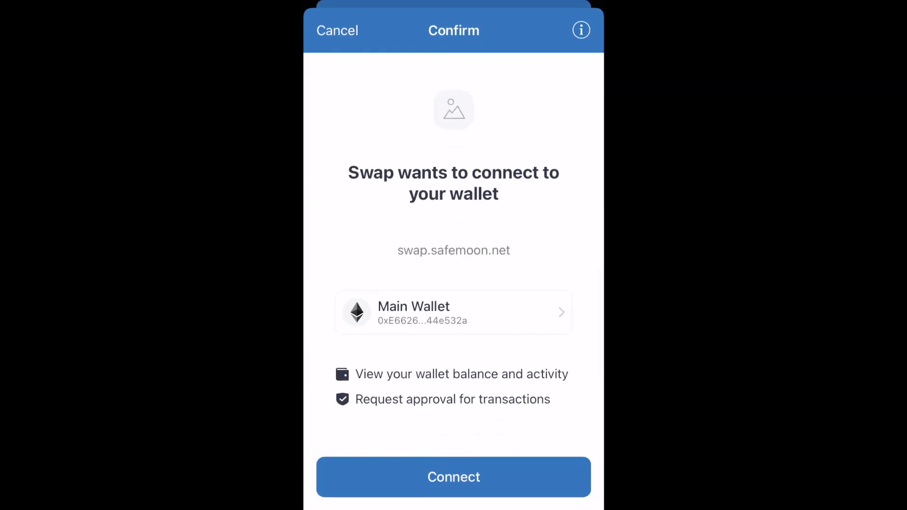
click(454, 477)
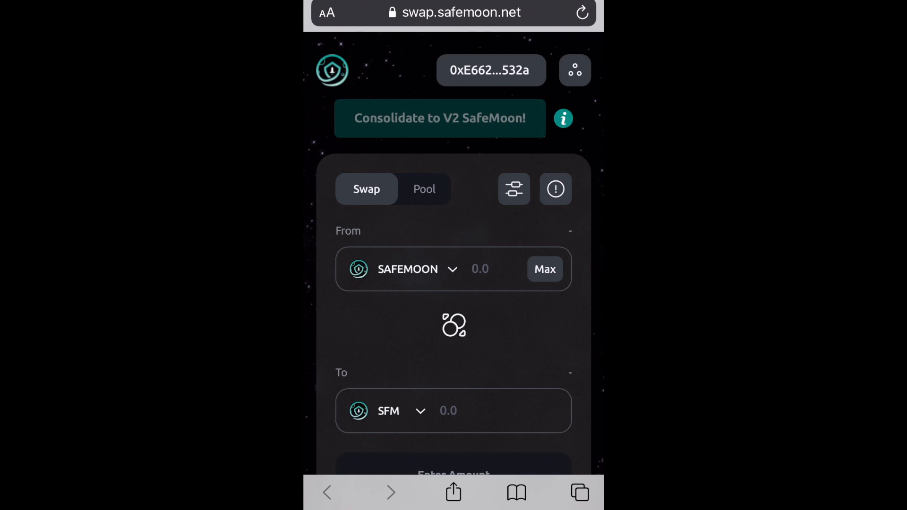